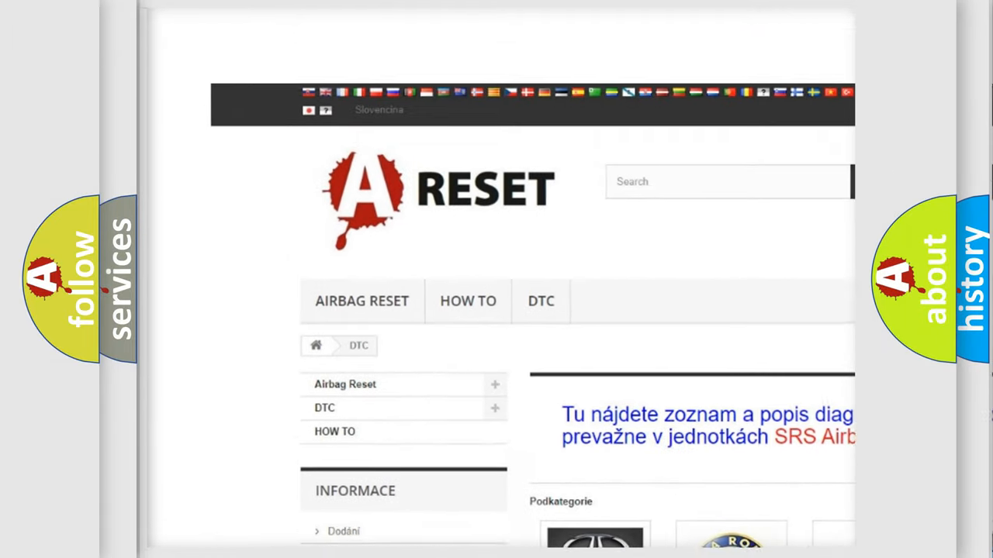
- Pan down the airbagreset.sk DTC brand grid, Acura through Infiniti, then return to the section menu
{"action": "scroll", "scroll_direction": "down", "scroll_amount": 3}
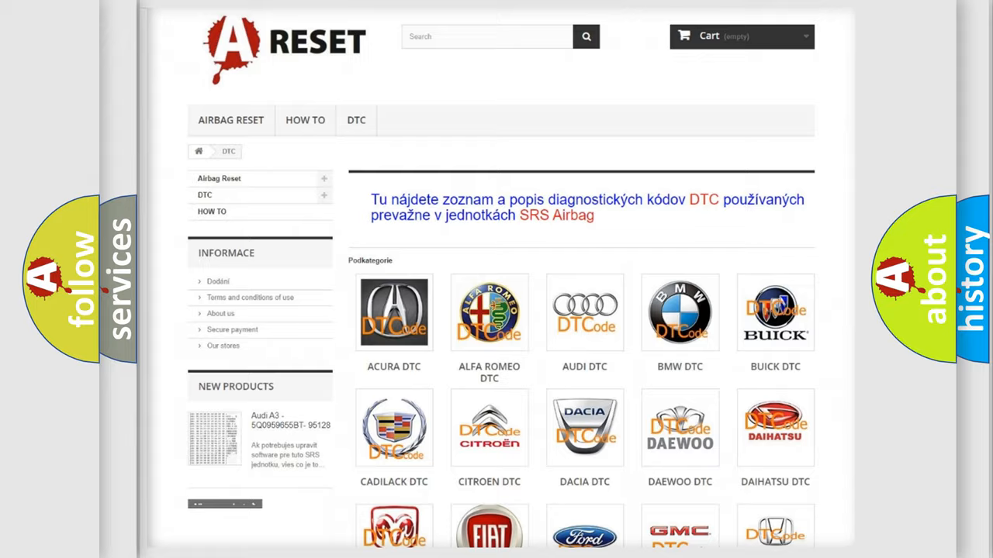
{"action": "scroll", "scroll_direction": "down", "scroll_amount": 3}
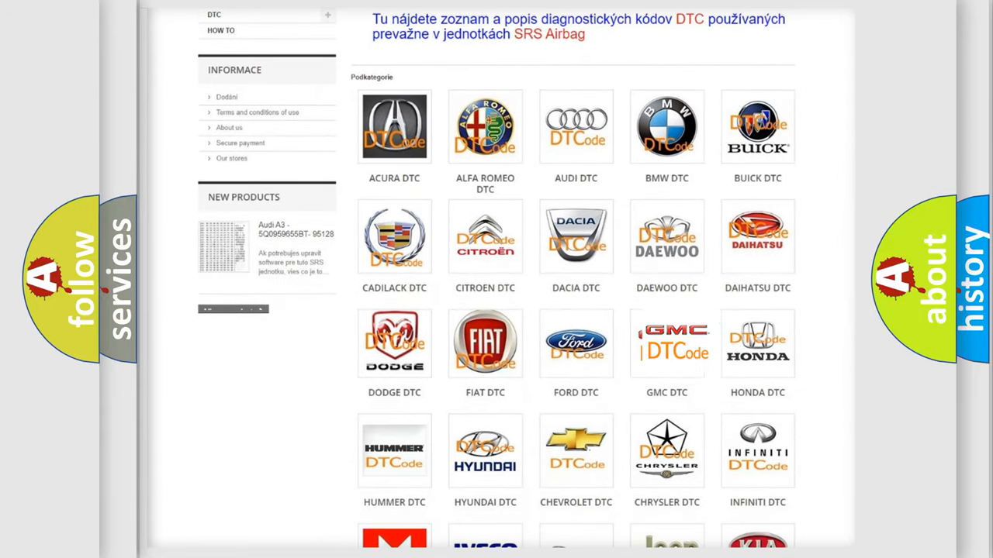
{"action": "left_click", "coordinate": [667, 344]}
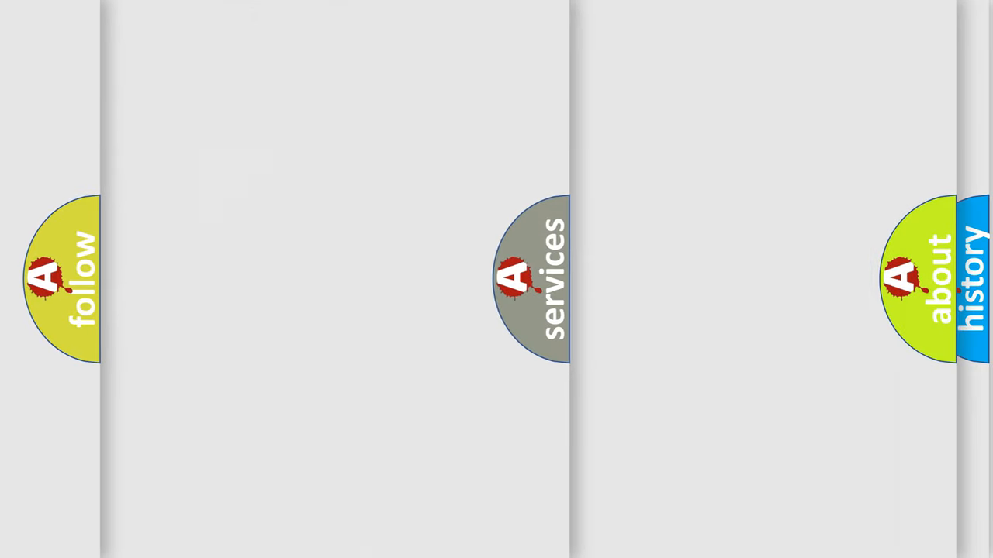
- Advance to the slide spelling the fault code B0085 vertically, character by character
{"action": "left_click", "coordinate": [528, 292]}
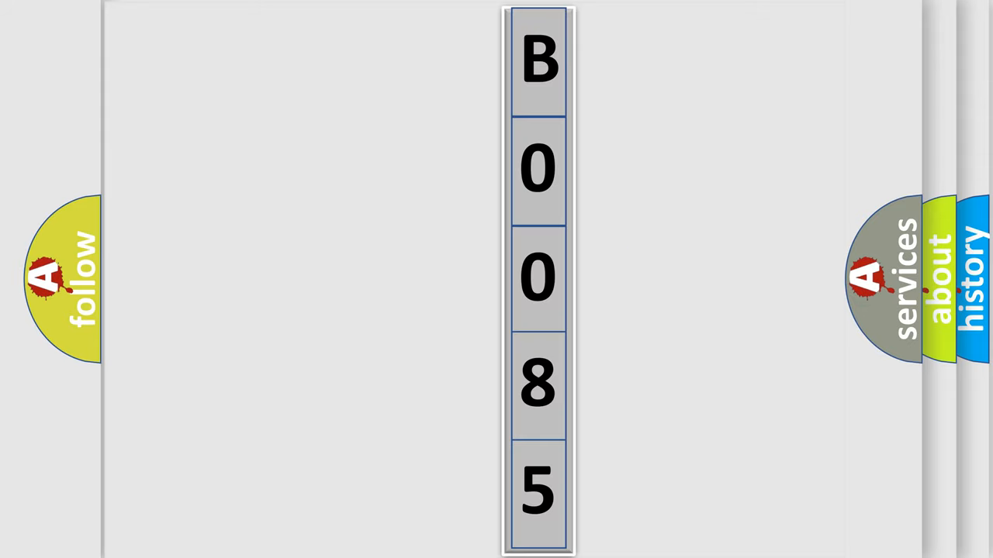